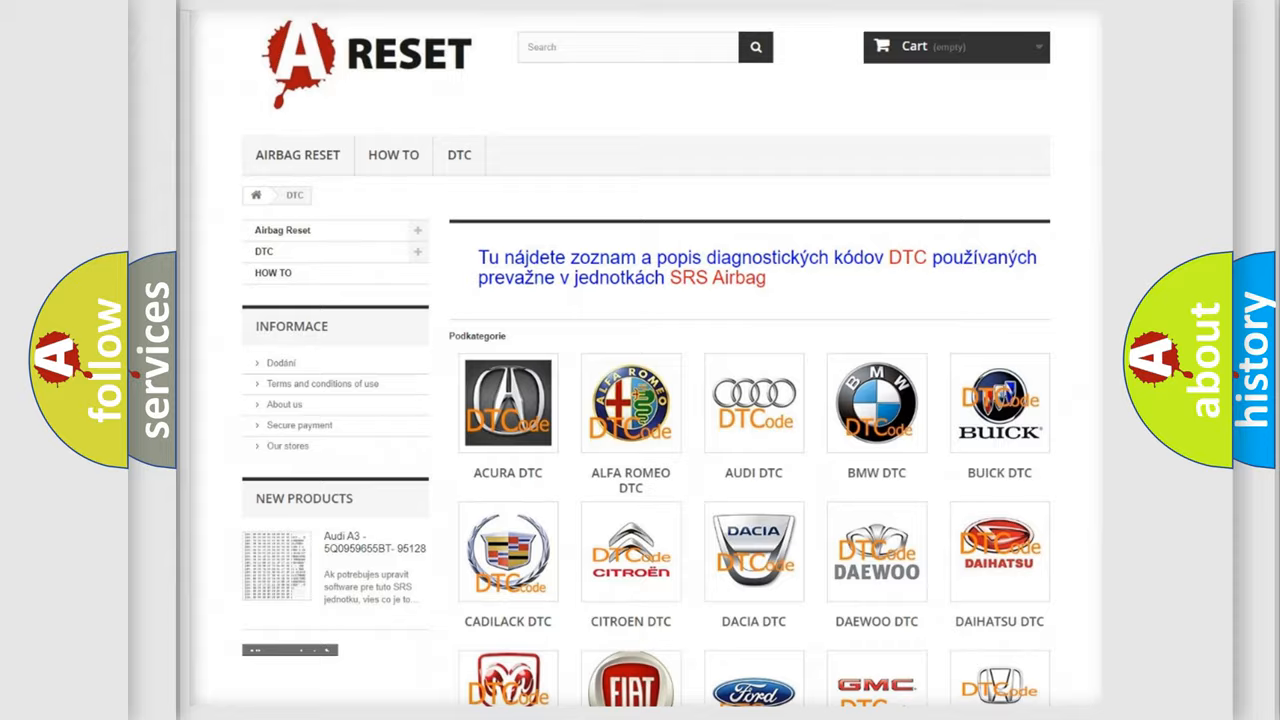
Open the TOYOTA tile in the DTC brand grid and scroll its code list past B13xx
{"action": "scroll", "scroll_direction": "down", "scroll_amount": 3}
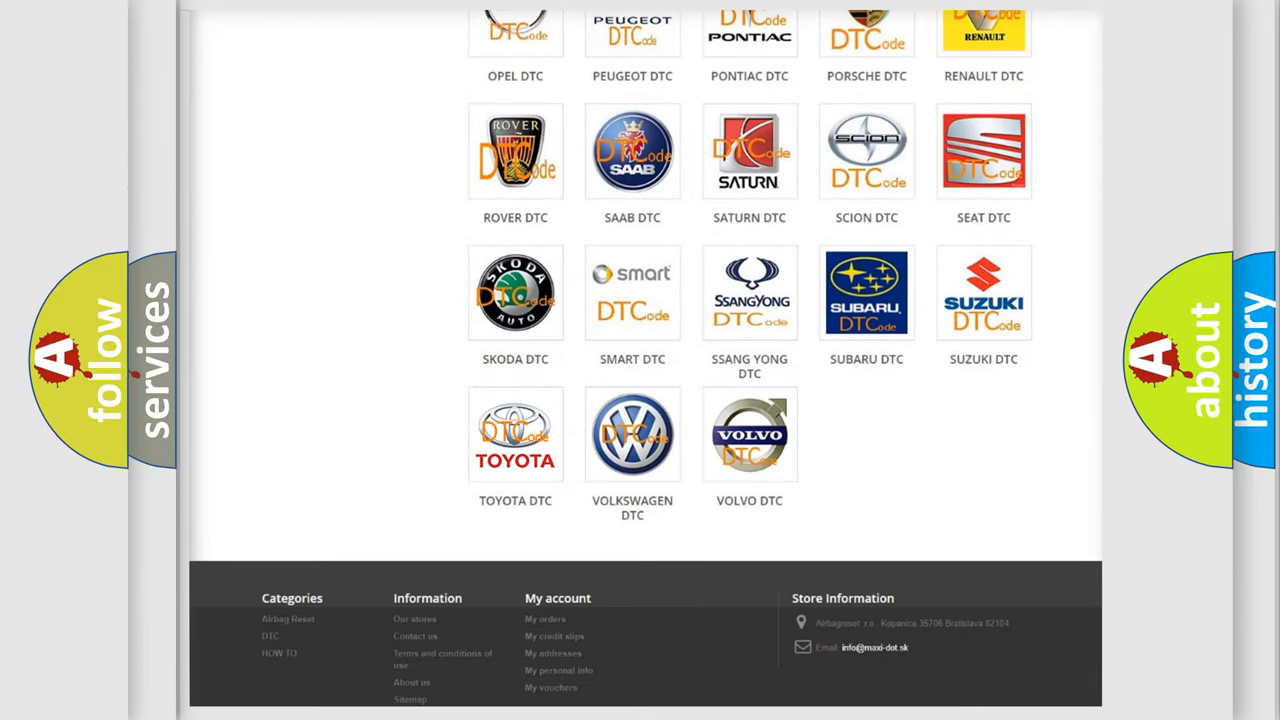
{"action": "left_click", "coordinate": [515, 434]}
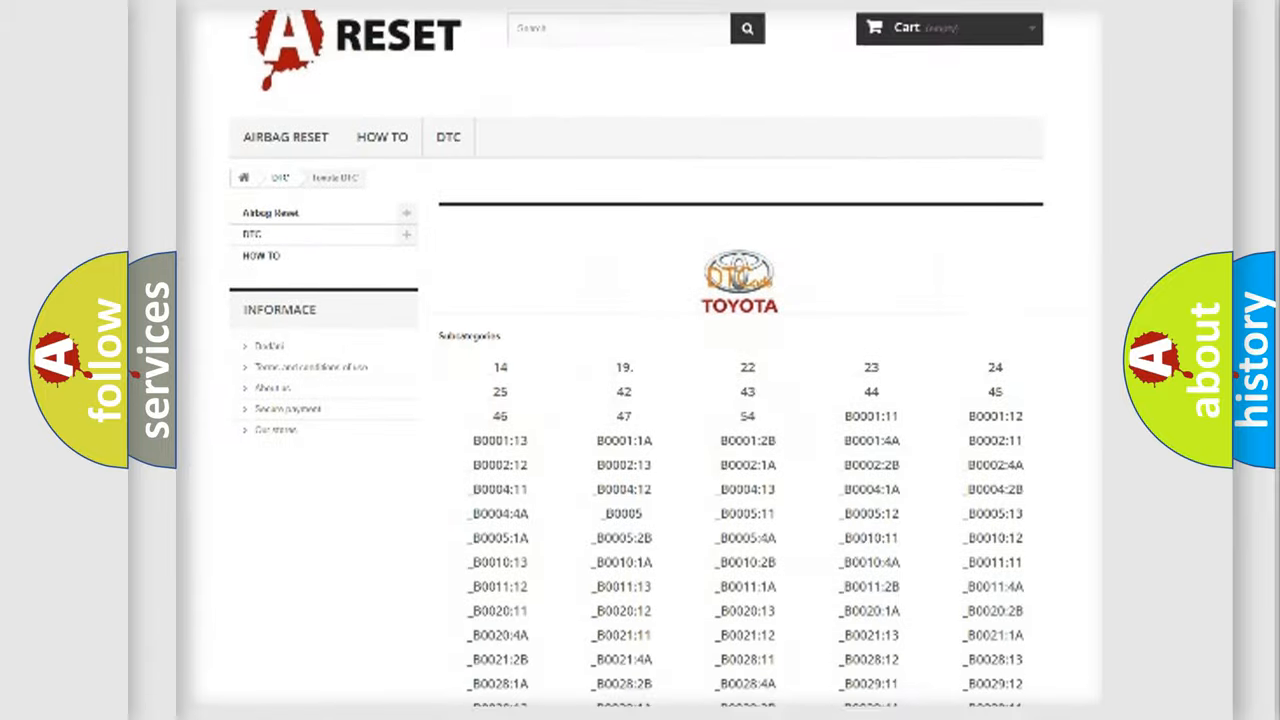
{"action": "scroll", "scroll_direction": "down", "scroll_amount": 3}
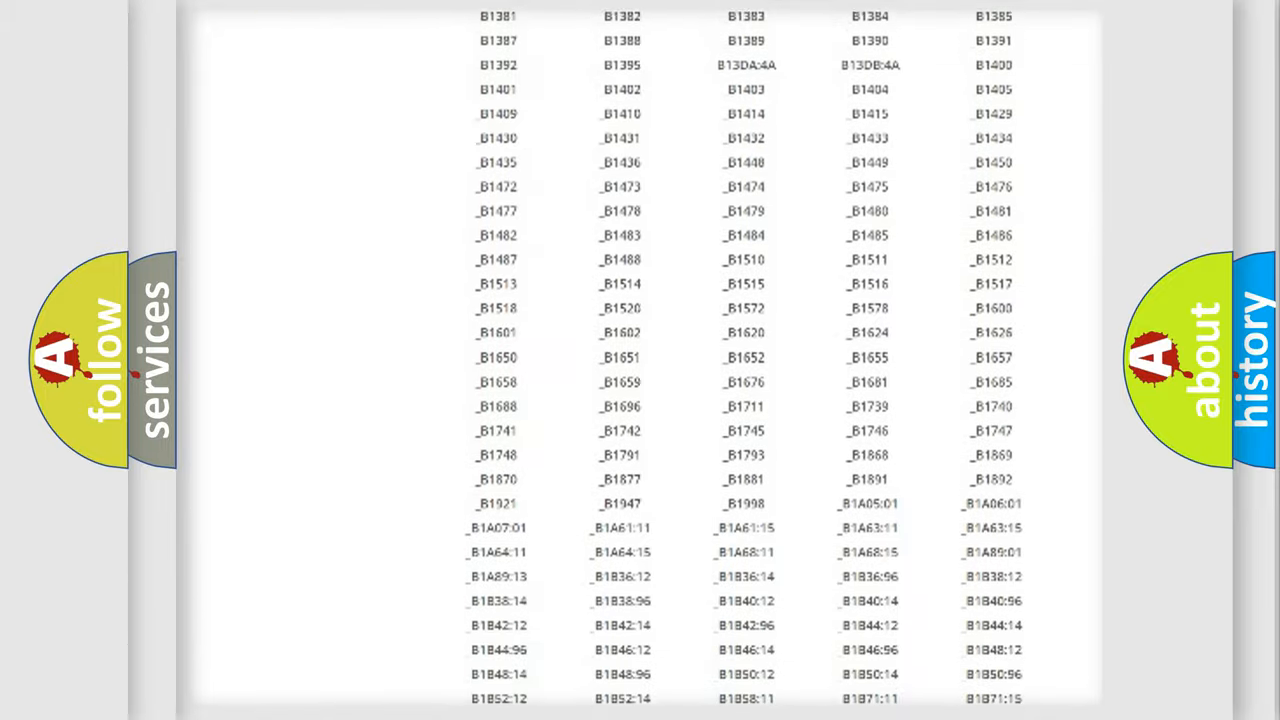